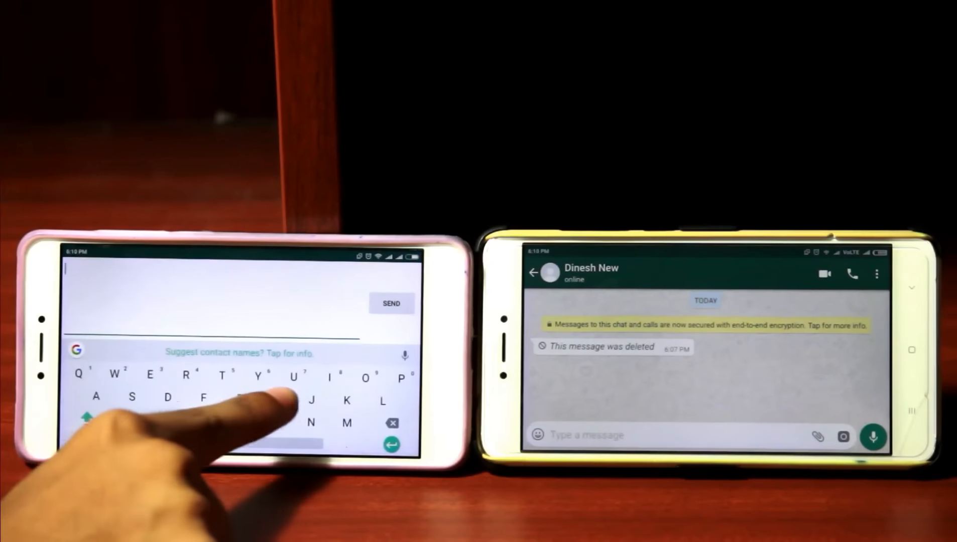
# - Send 'Hi' in the chat and delete it for everyone
pyautogui.write('Hi')
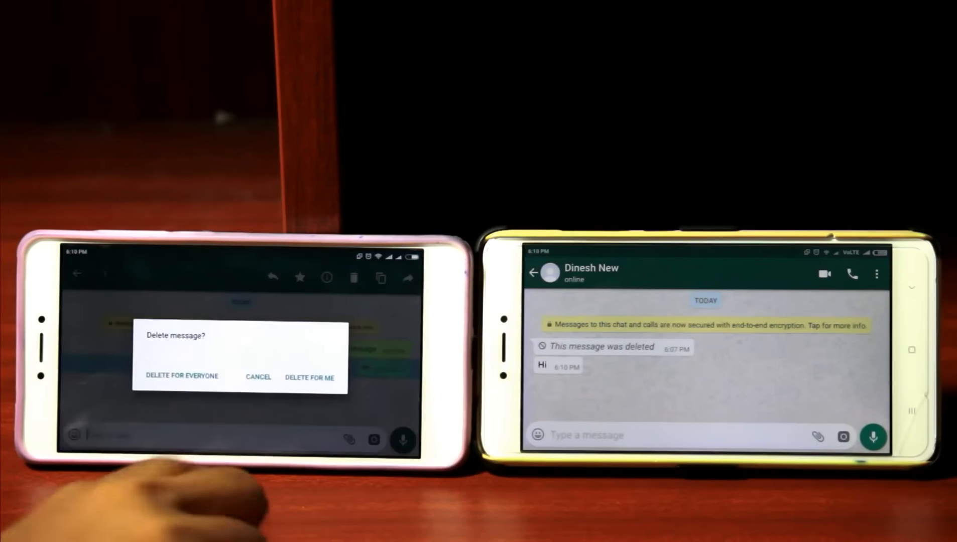
pyautogui.click(180, 376)
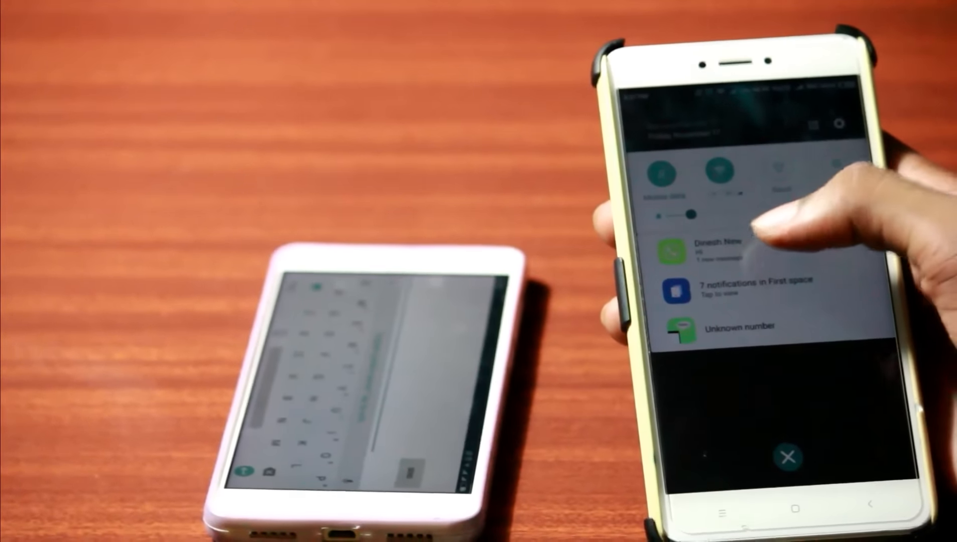
# - View the incoming WhatsApp notification in the shade and return to the home screen
pyautogui.click(720, 244)
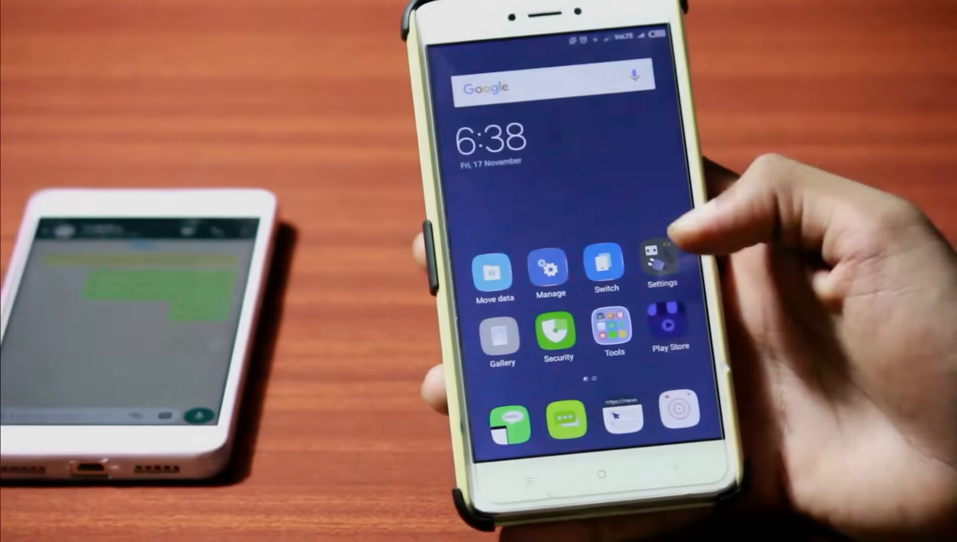
# - Search 'noti' in Play Store, install Notification History and launch it
pyautogui.write('noti')
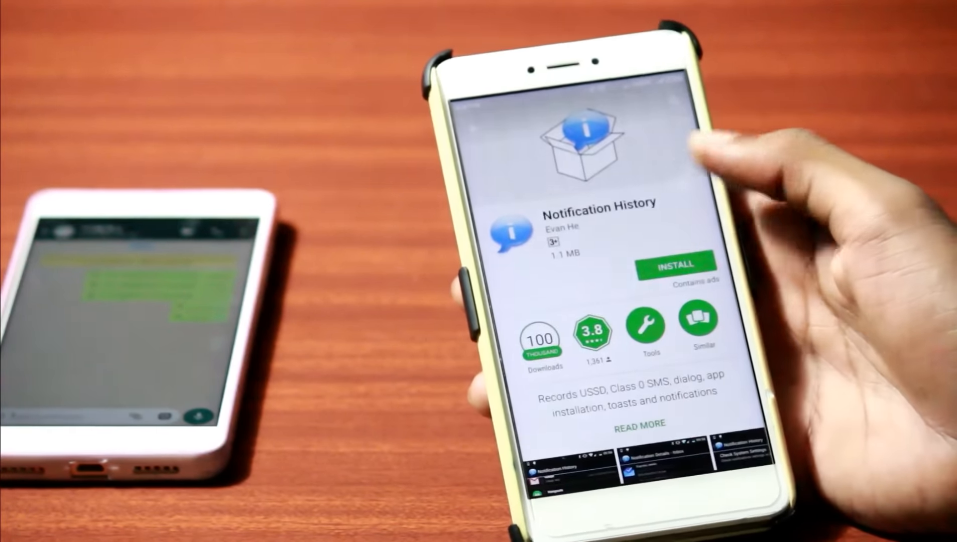
pyautogui.click(674, 263)
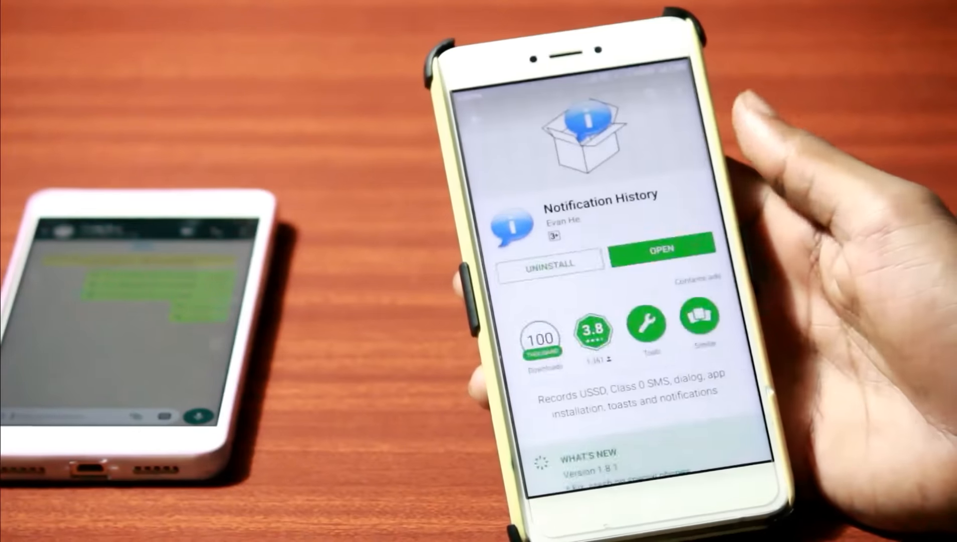
pyautogui.click(651, 251)
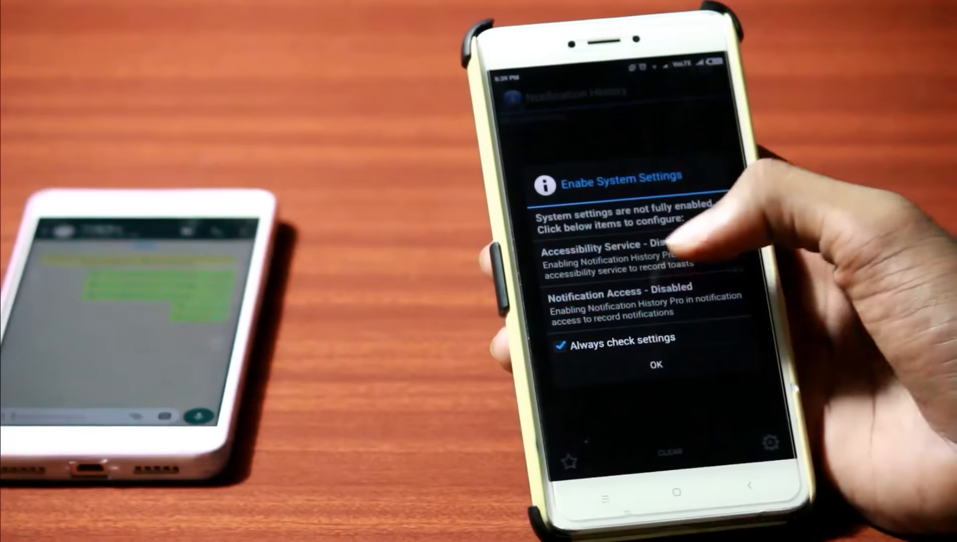
# - Enable Notification History's accessibility service and grant it notification access
pyautogui.click(617, 251)
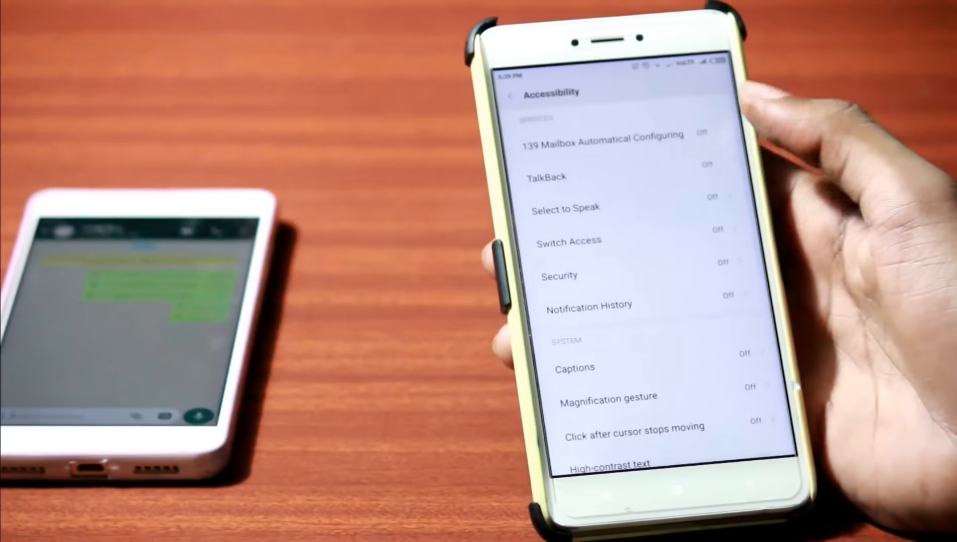
pyautogui.click(589, 305)
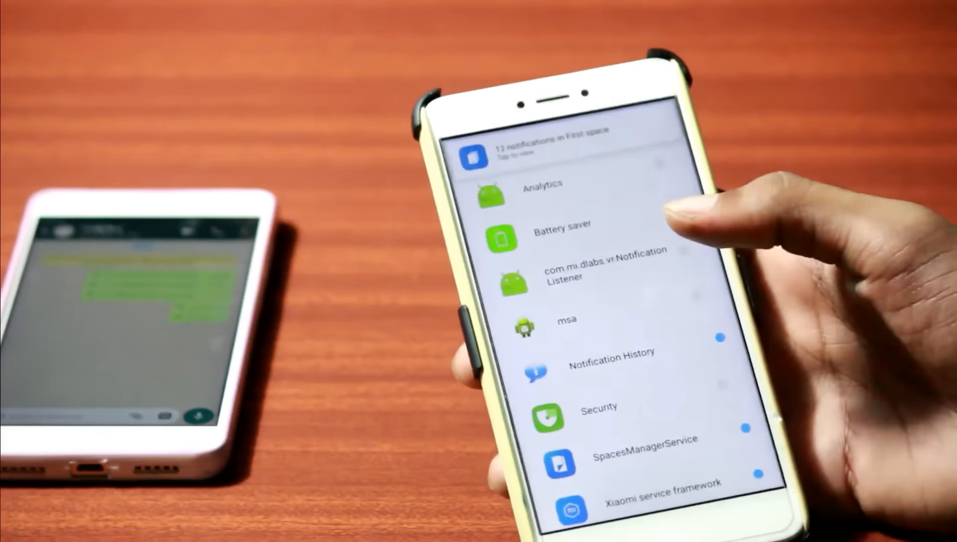
pyautogui.click(610, 352)
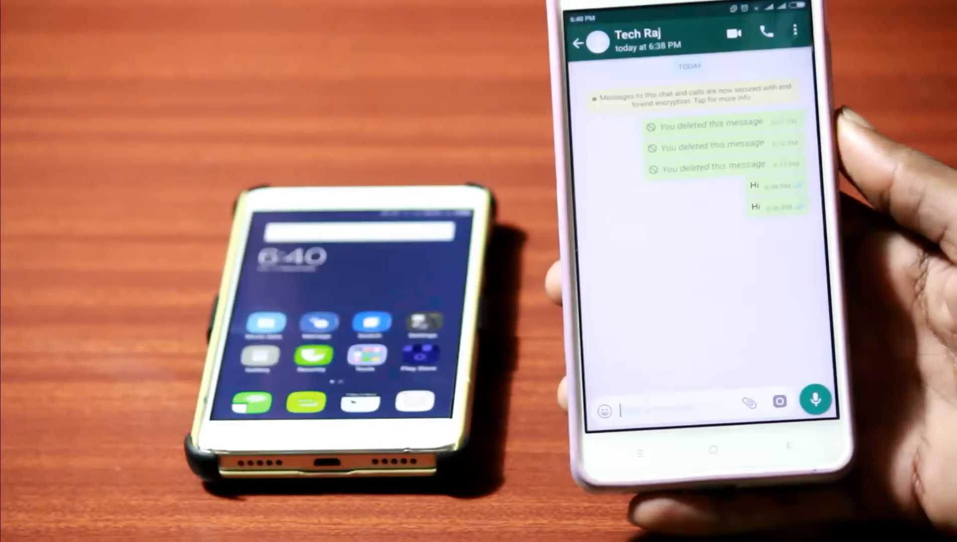
# - Send 'I will delete this message' in the WhatsApp chat
pyautogui.click(684, 410)
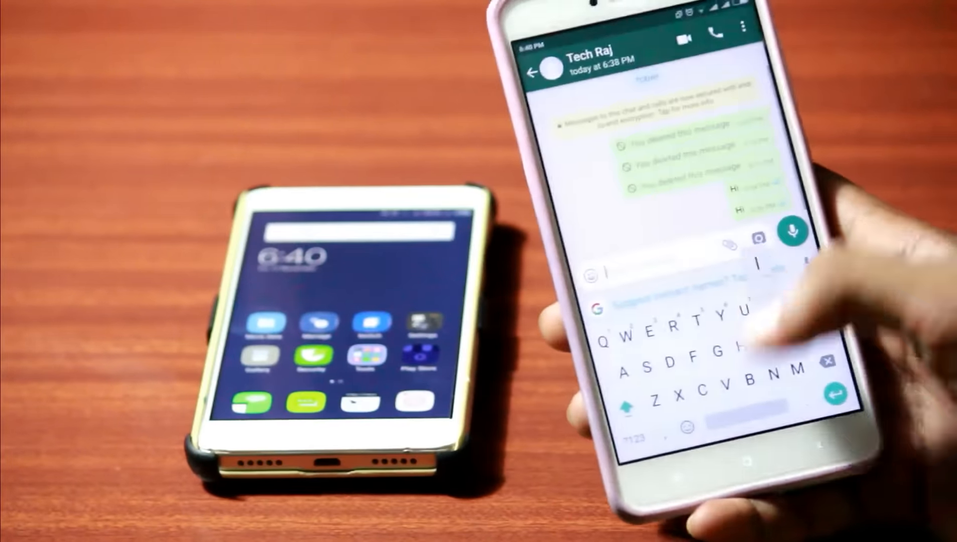
pyautogui.write('I will delete this message')
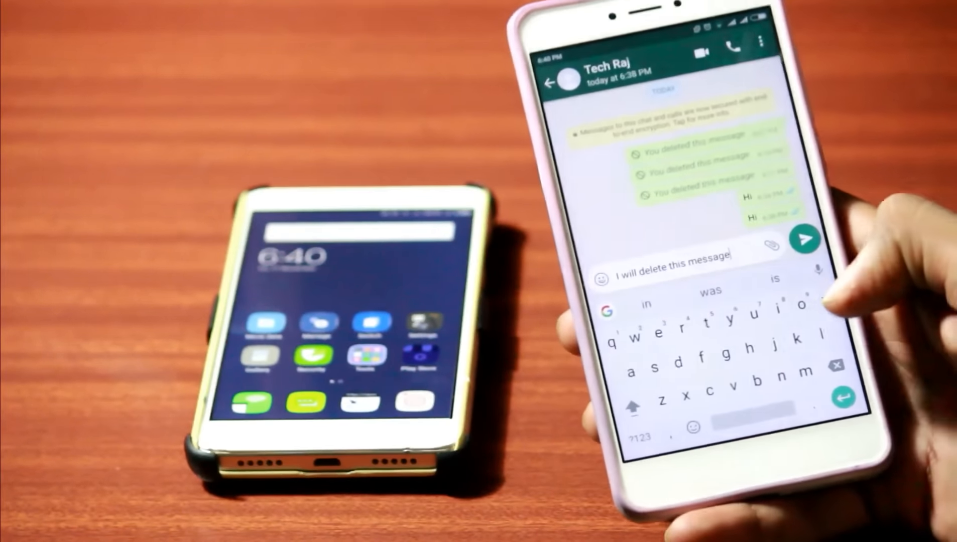
pyautogui.click(805, 240)
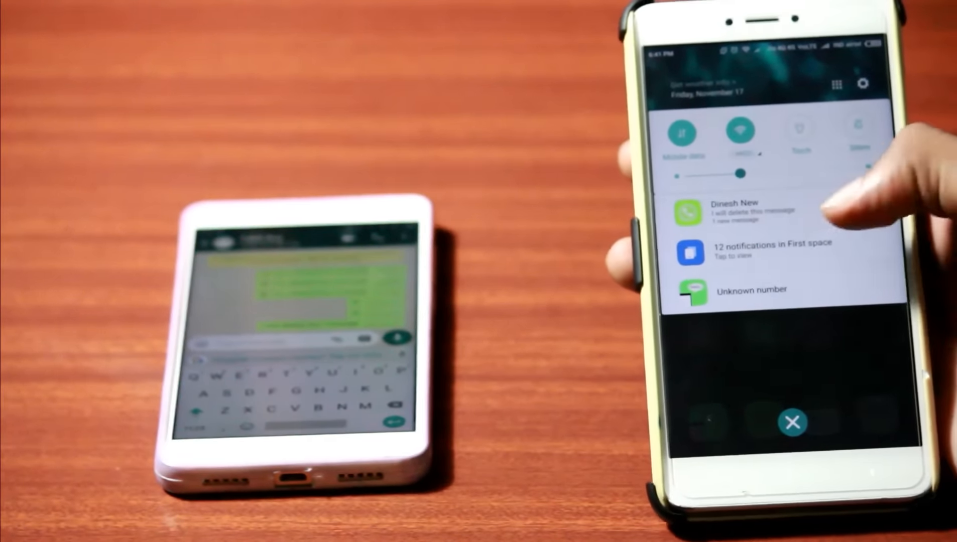
# - View the 'I will delete this message' notification and return to the home screen
pyautogui.click(734, 211)
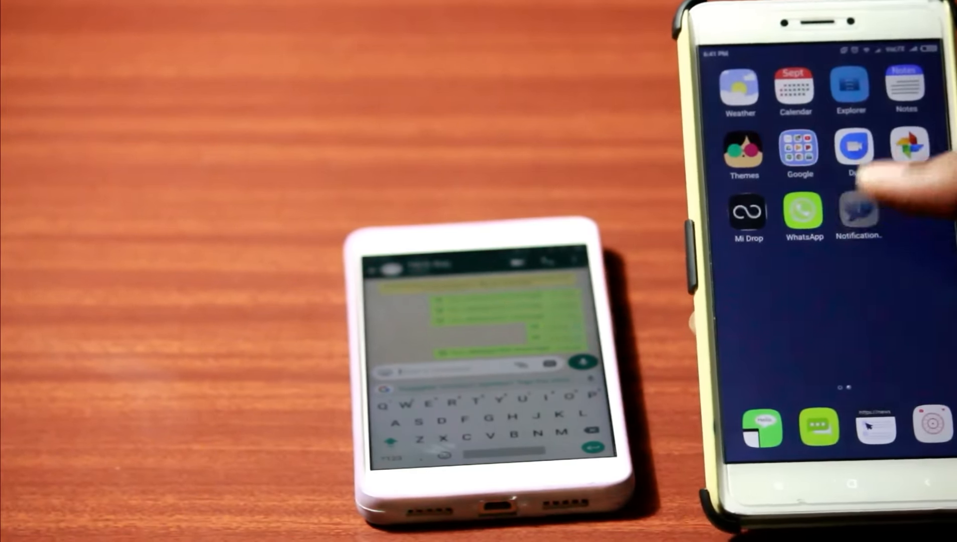
# - View the recovered WhatsApp message from Dinesh New in Notification History and copy it to clipboard
pyautogui.click(858, 210)
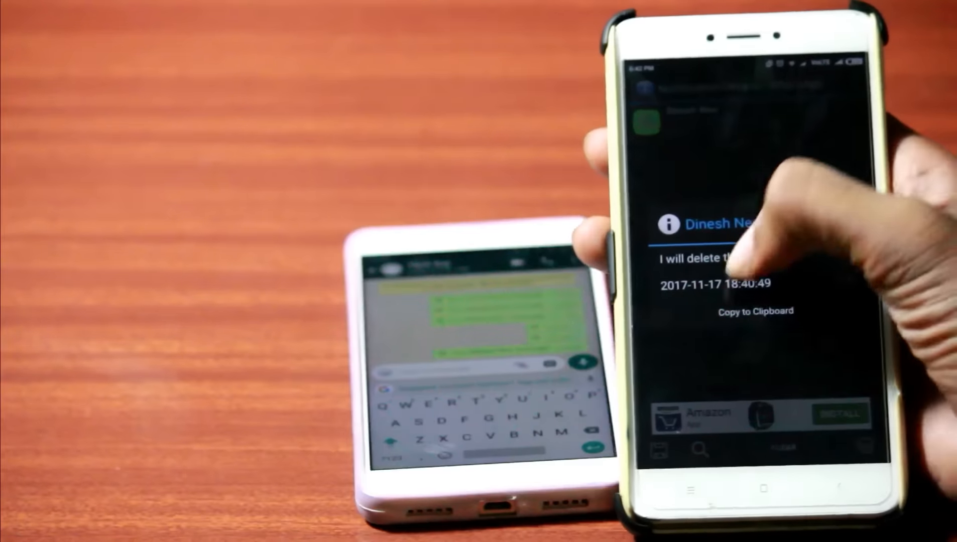
pyautogui.click(754, 311)
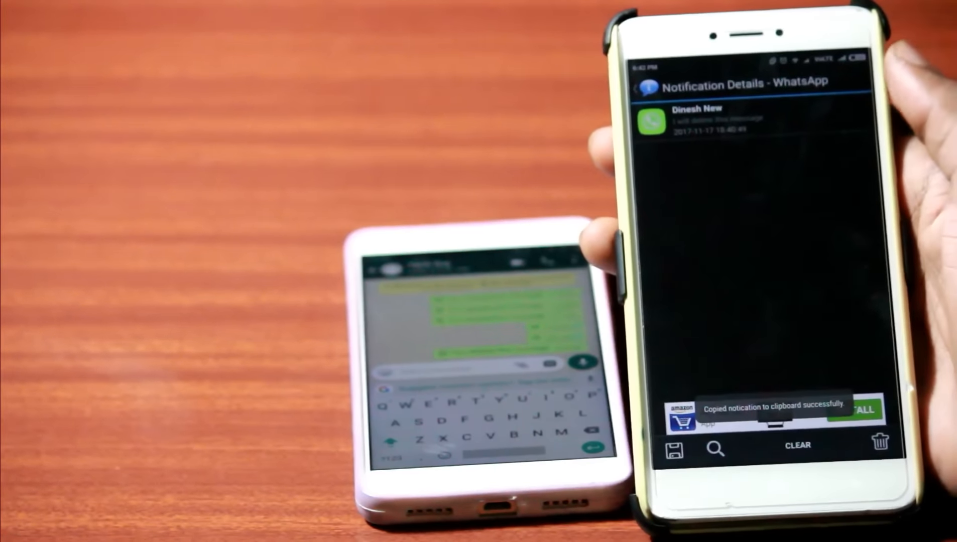